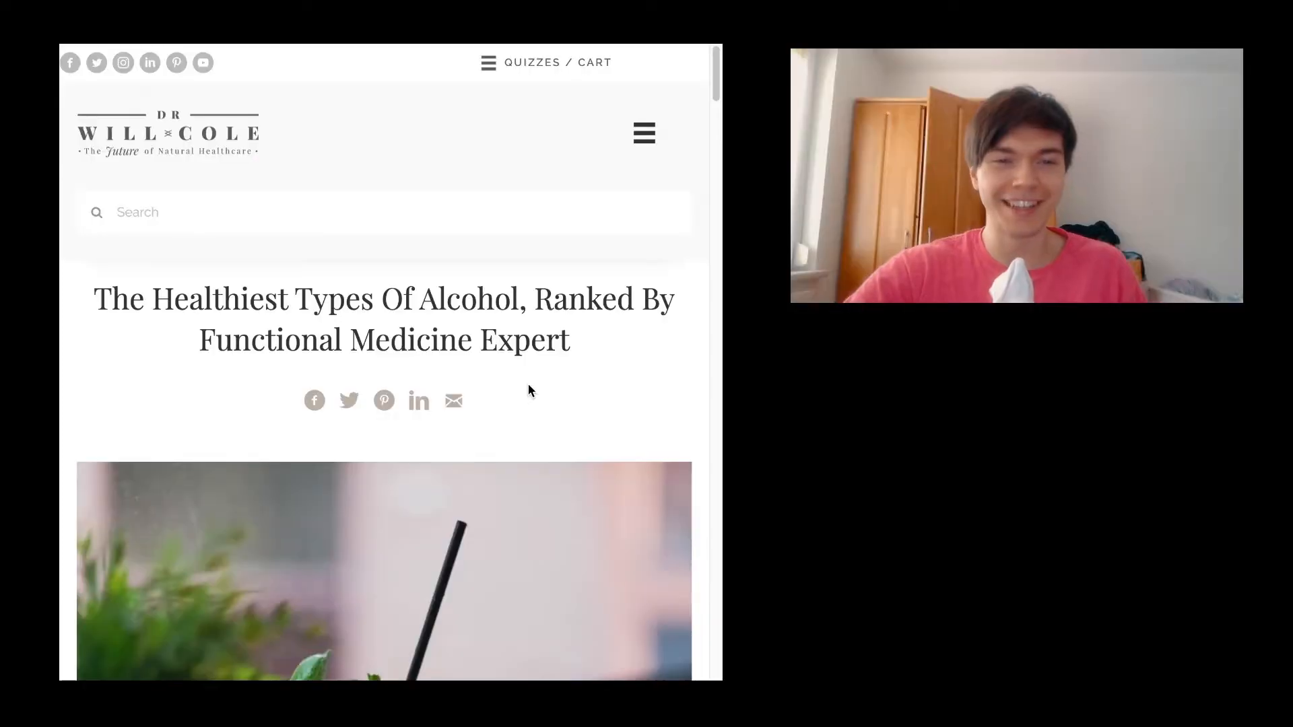
pyautogui.scroll(-3)
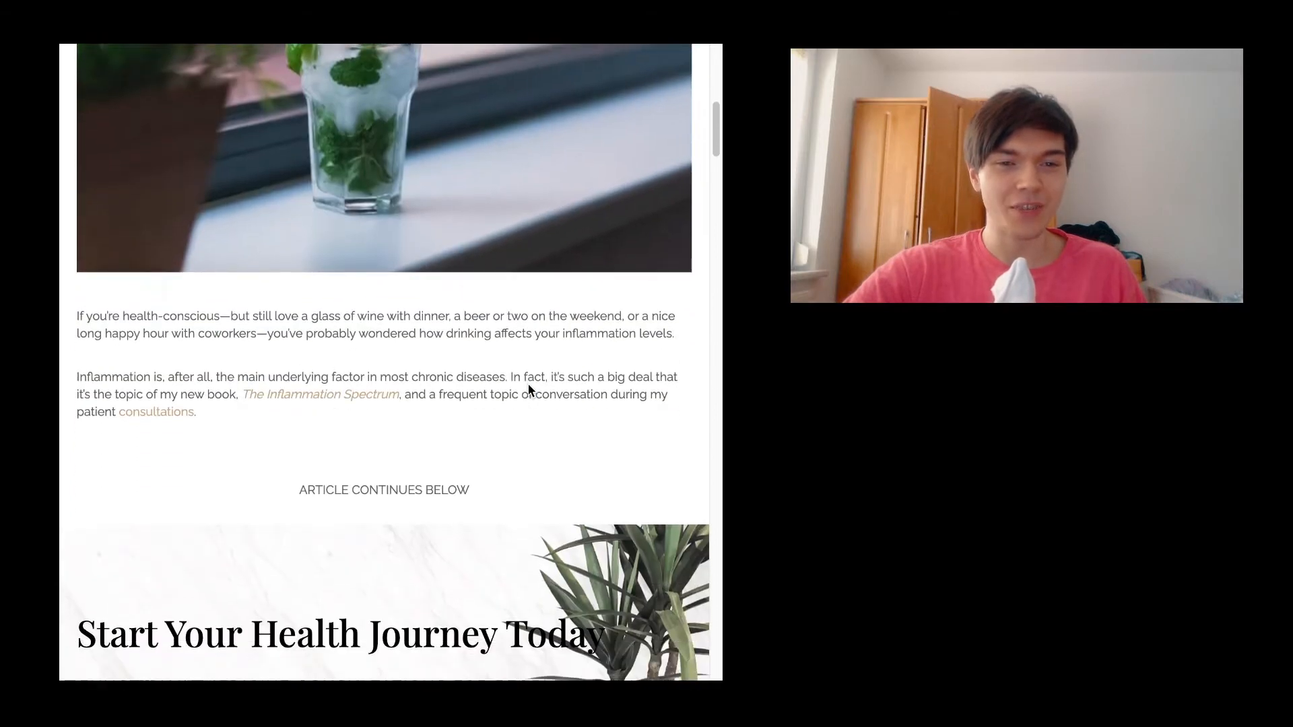
pyautogui.scroll(-3)
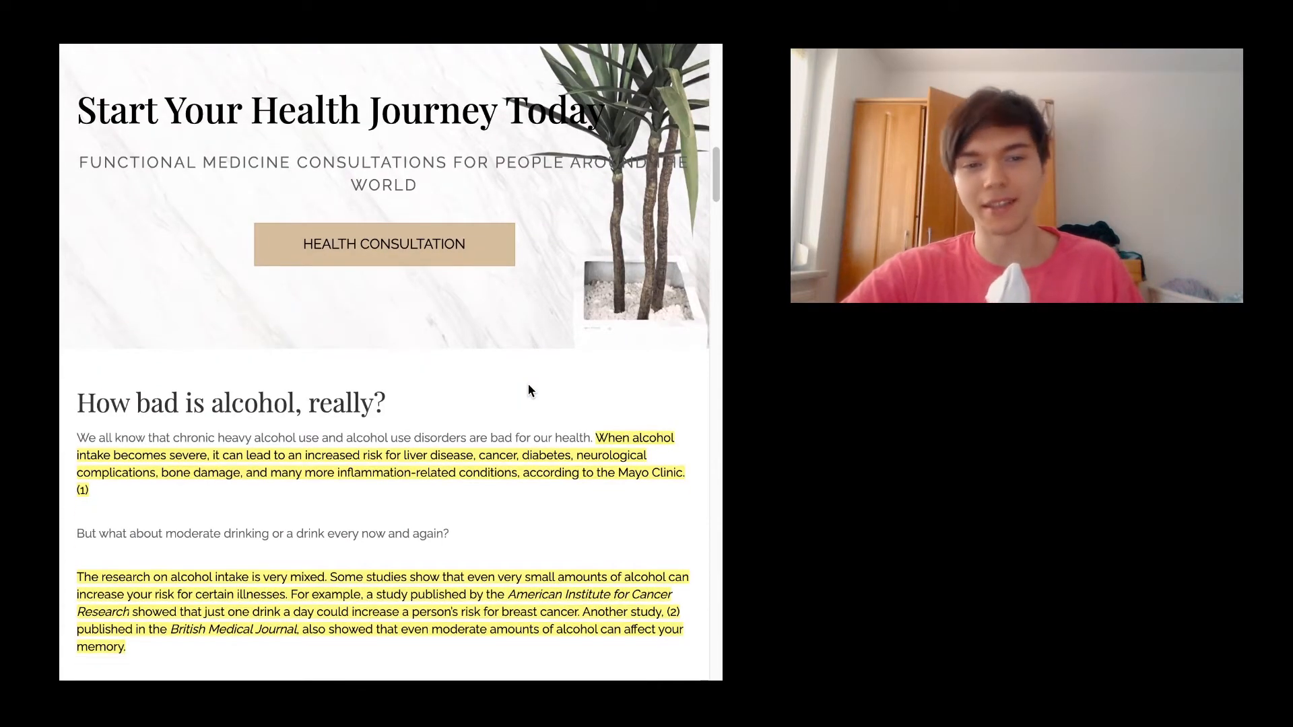
pyautogui.scroll(-3)
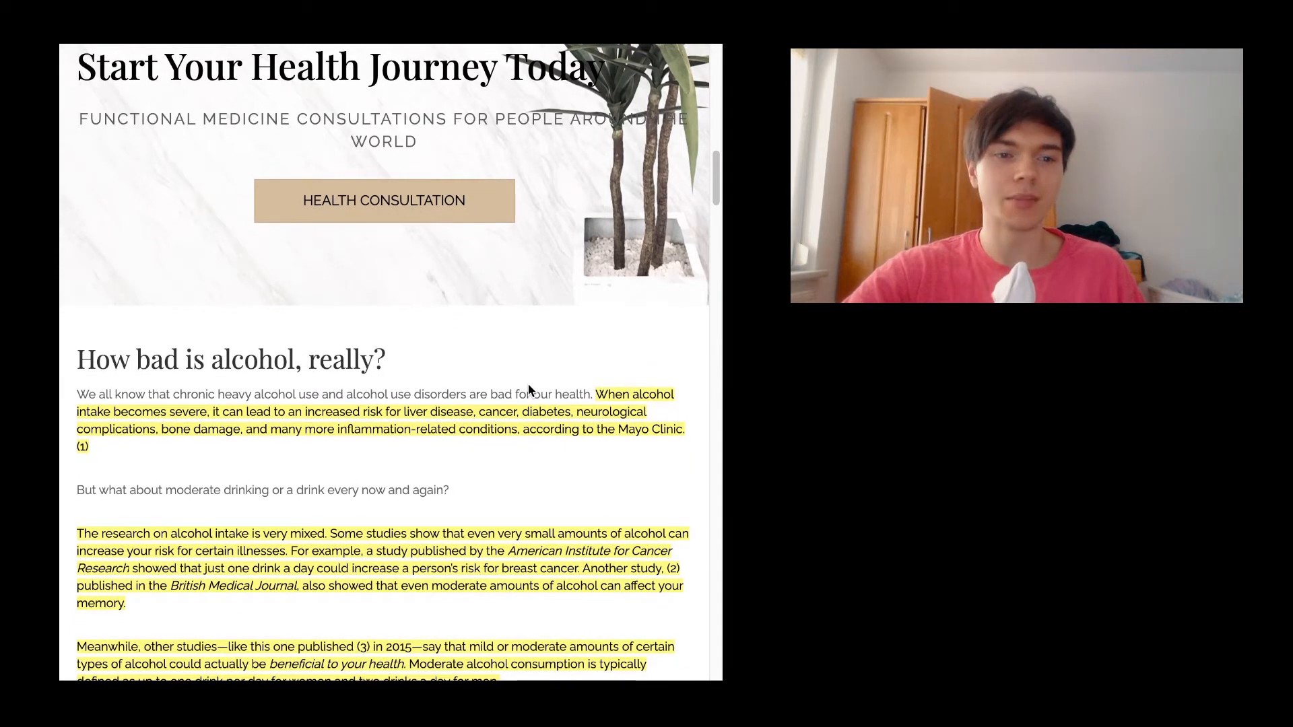
pyautogui.scroll(-3)
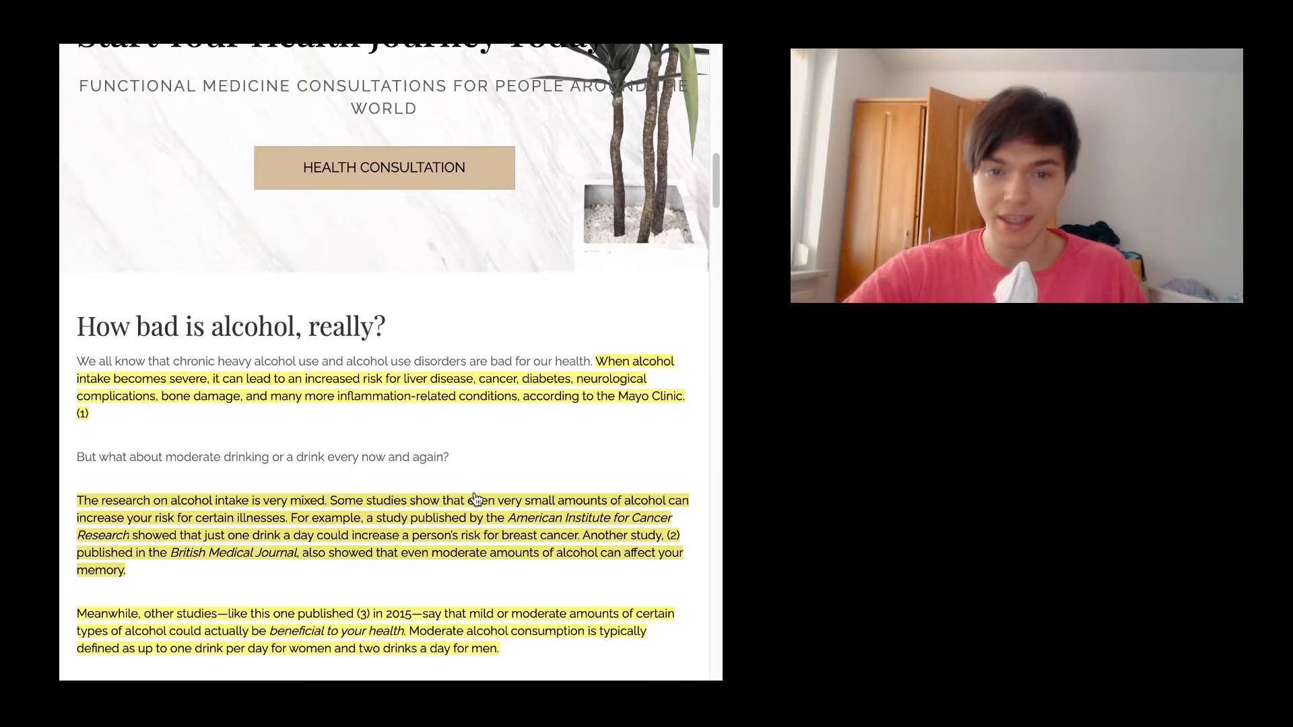
pyautogui.scroll(-3)
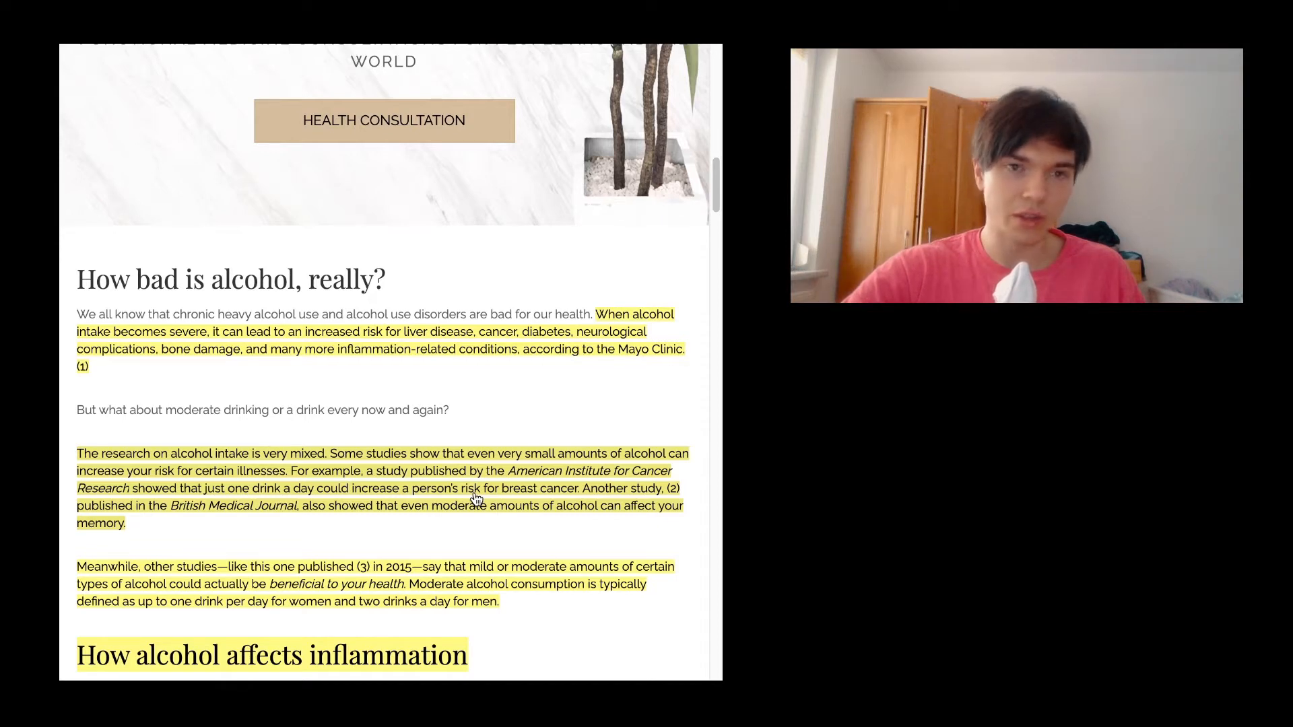
pyautogui.scroll(-3)
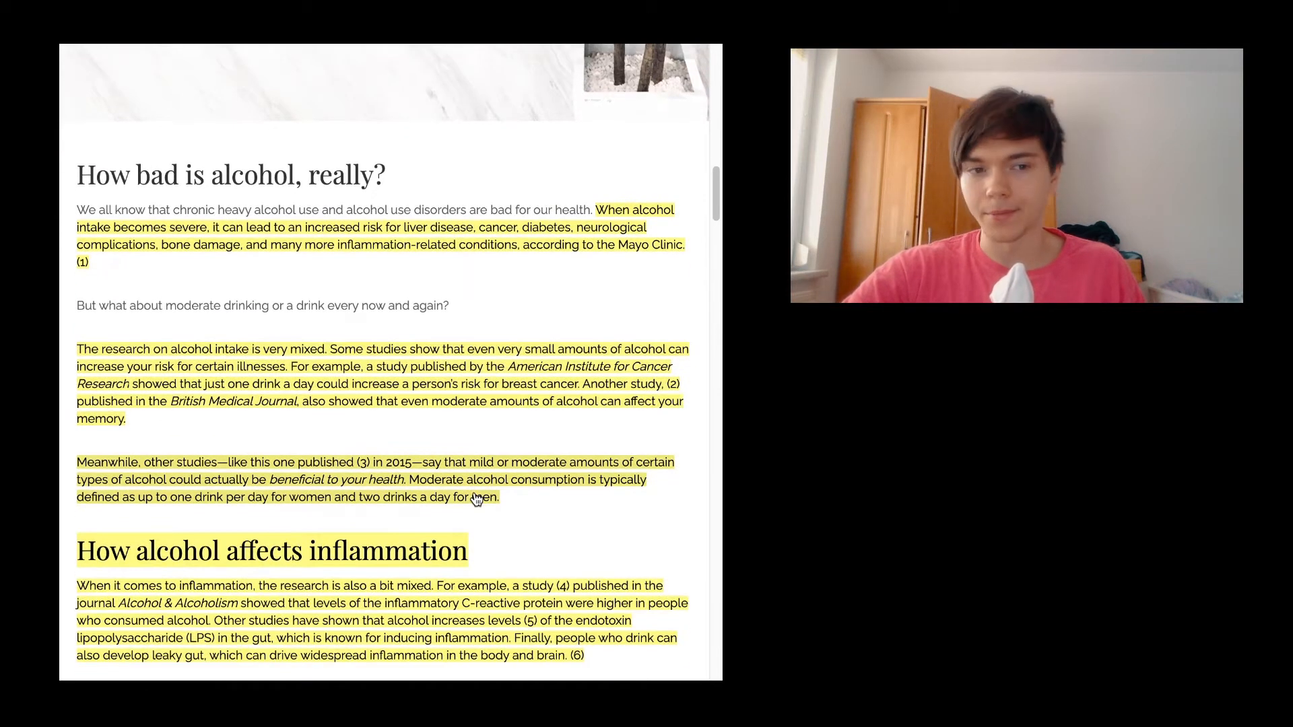
pyautogui.scroll(-3)
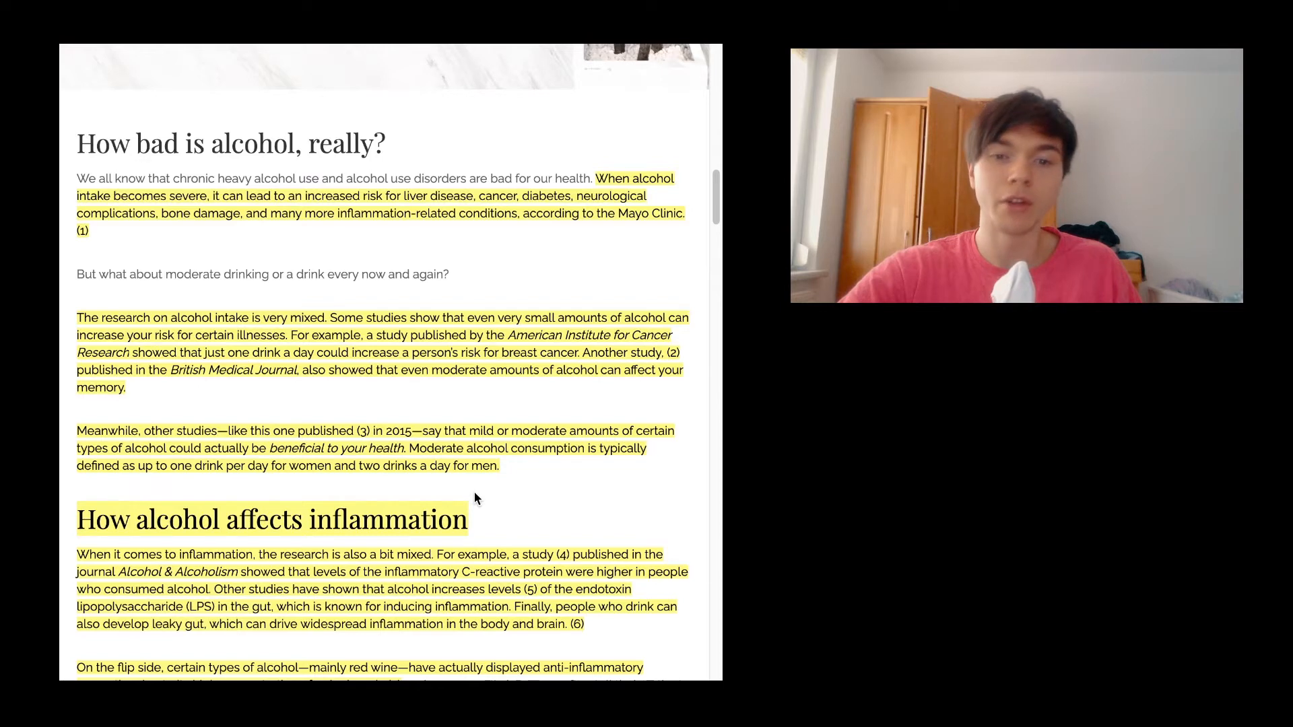
pyautogui.scroll(-3)
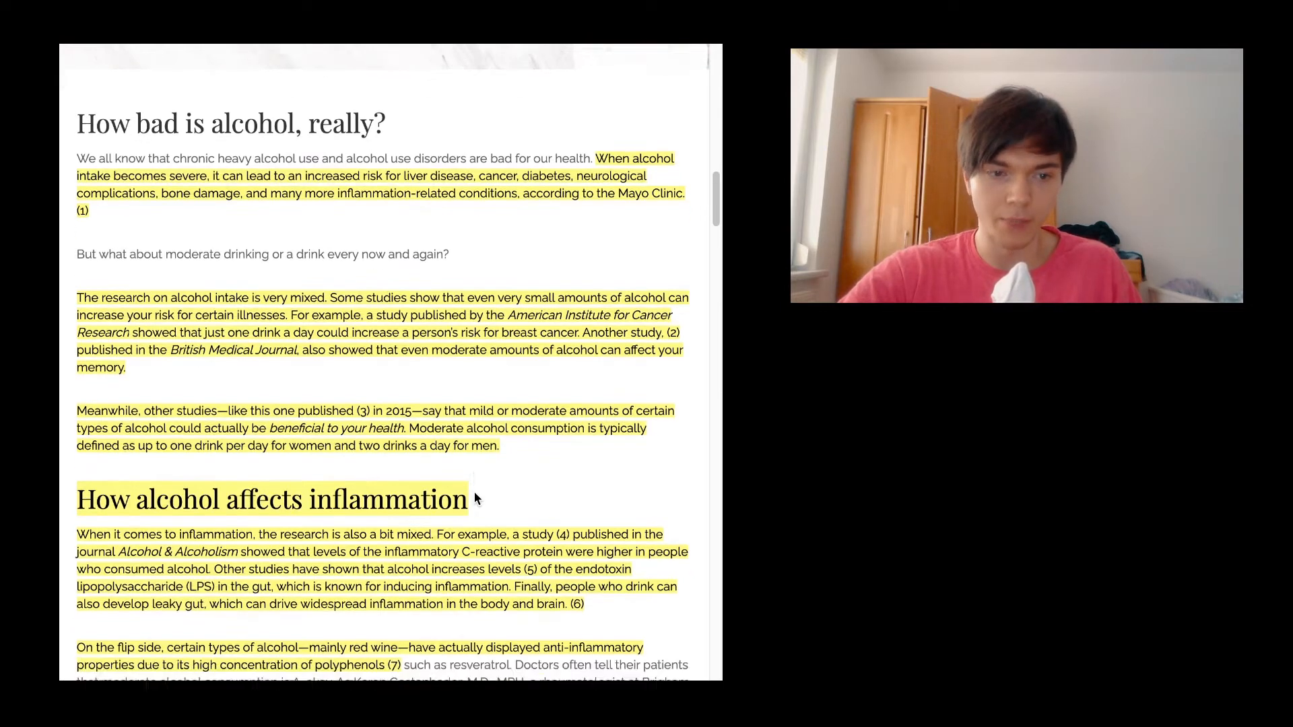